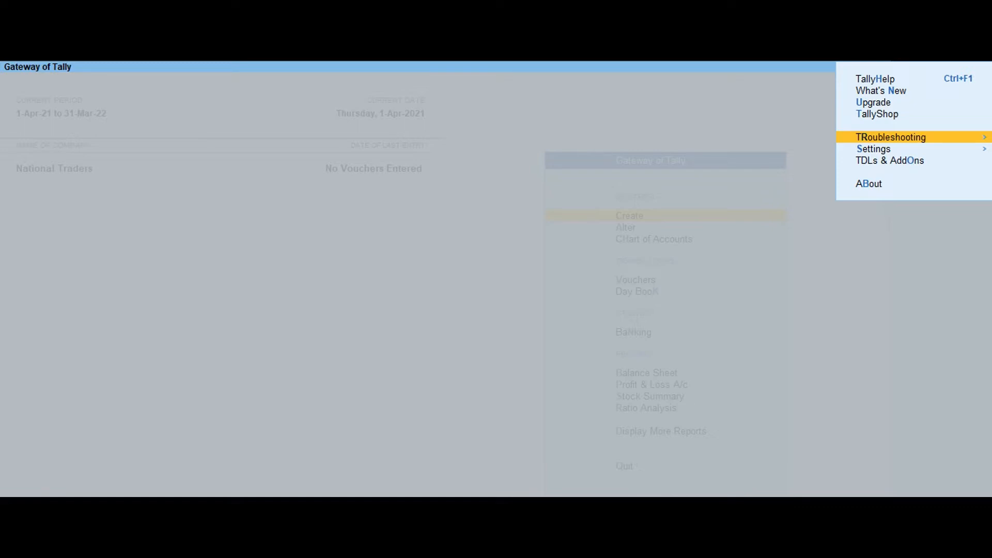
Bring up the Troubleshooting submenu from Help for National Traders
click(890, 136)
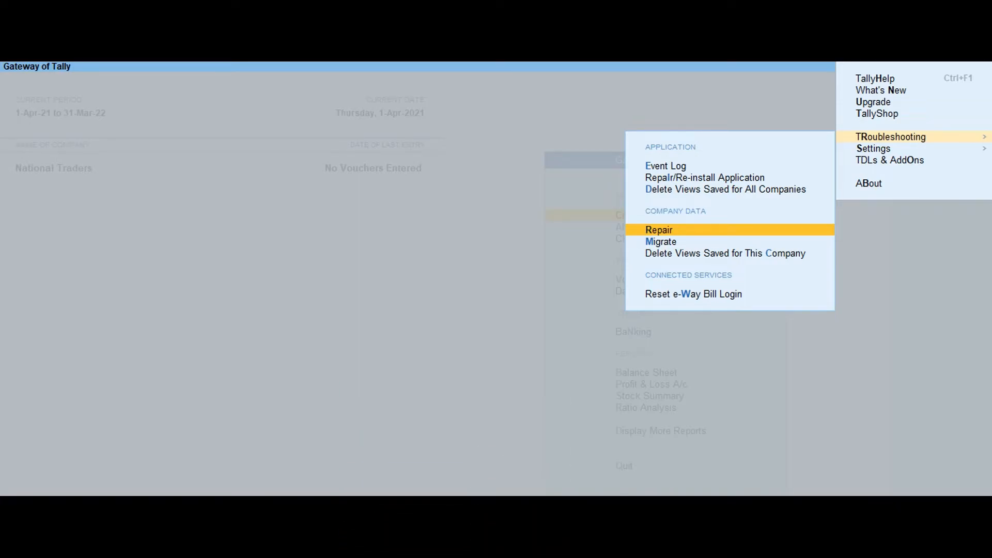
Choose Repair under Company Data to reach the Repair Company list
click(659, 229)
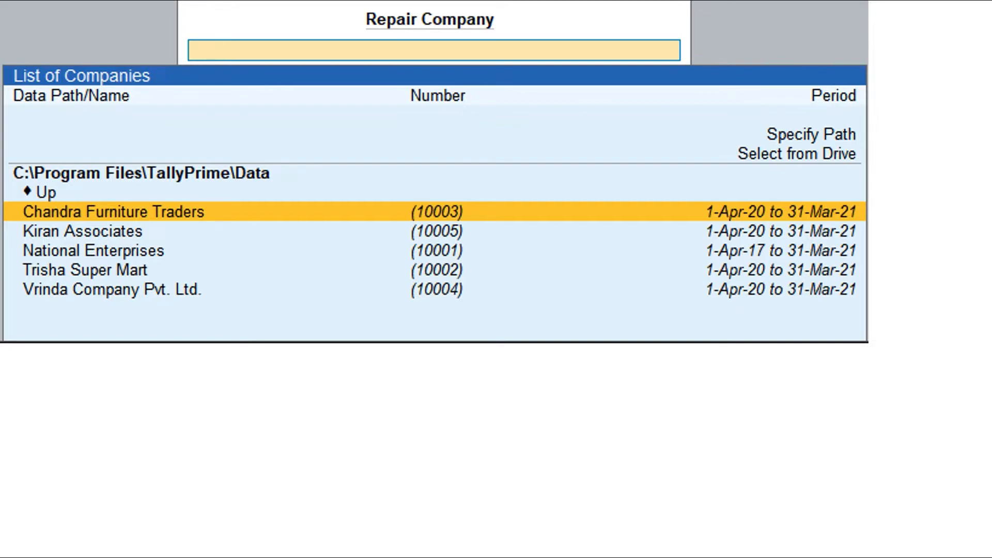
Prepare the Run command 'C:\Program Files\TallyPrime\tally.exe data 0'
click(112, 212)
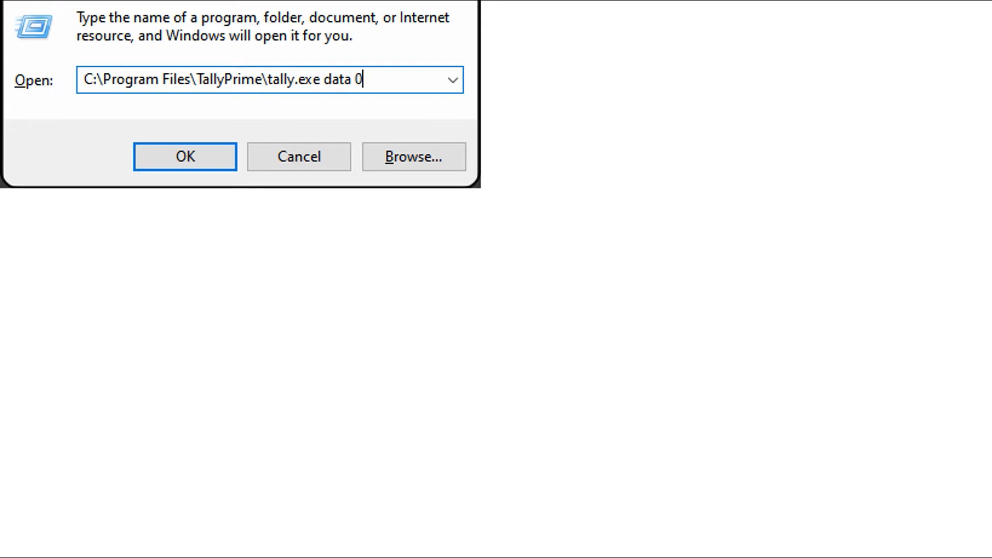
Launch TallyPrime with the data 0 command straight to the Repair Company screen
click(184, 156)
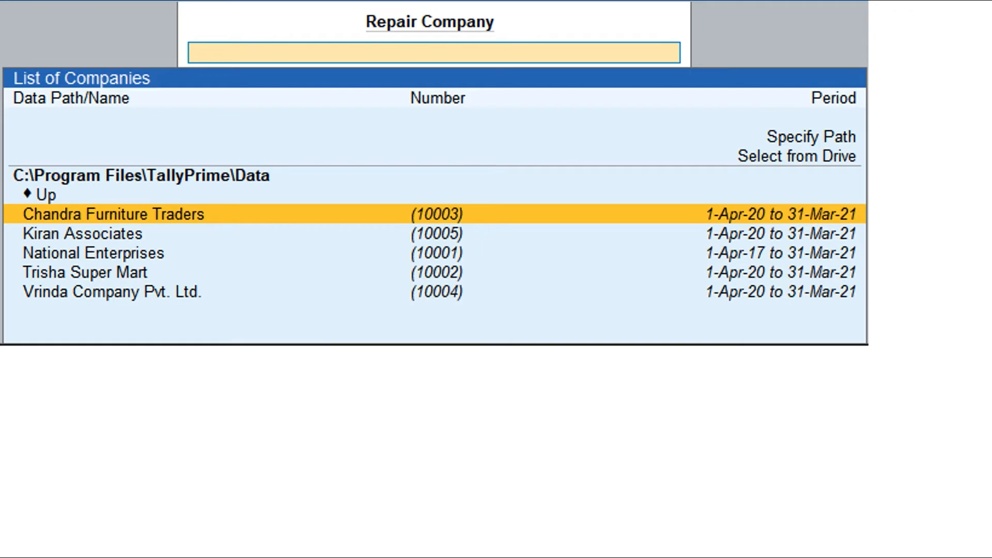
Select Chandra Furniture Traders for repair with backup to C:\ before repair set to Yes
click(113, 214)
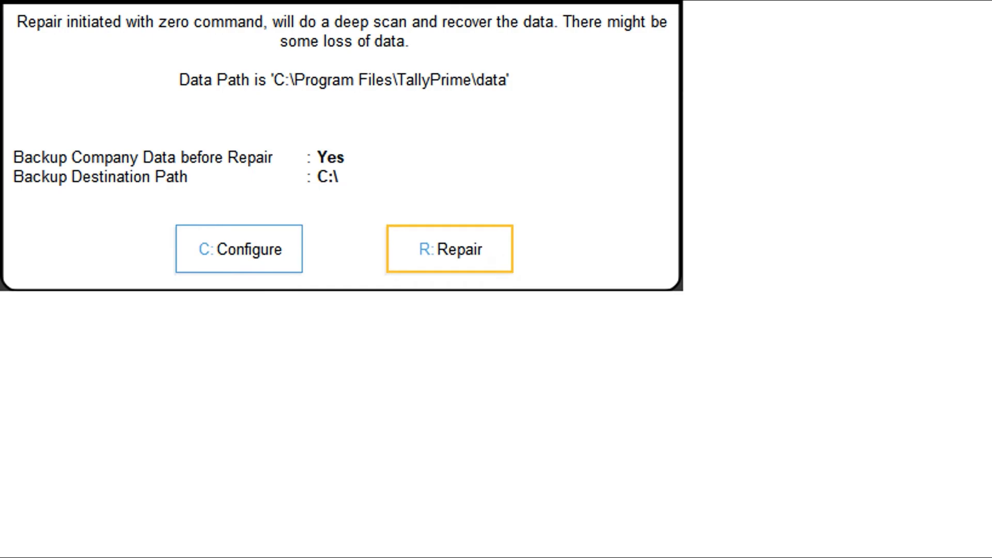